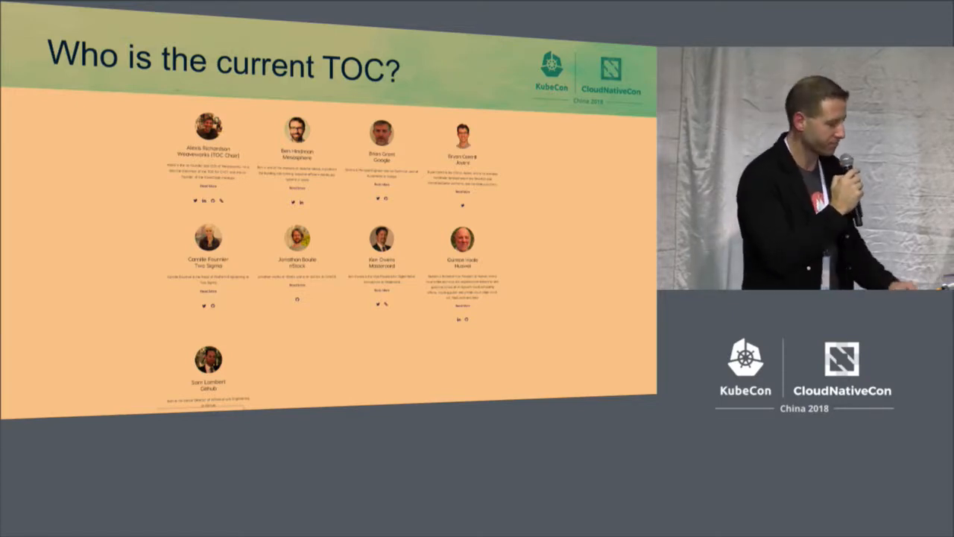
key("Right")
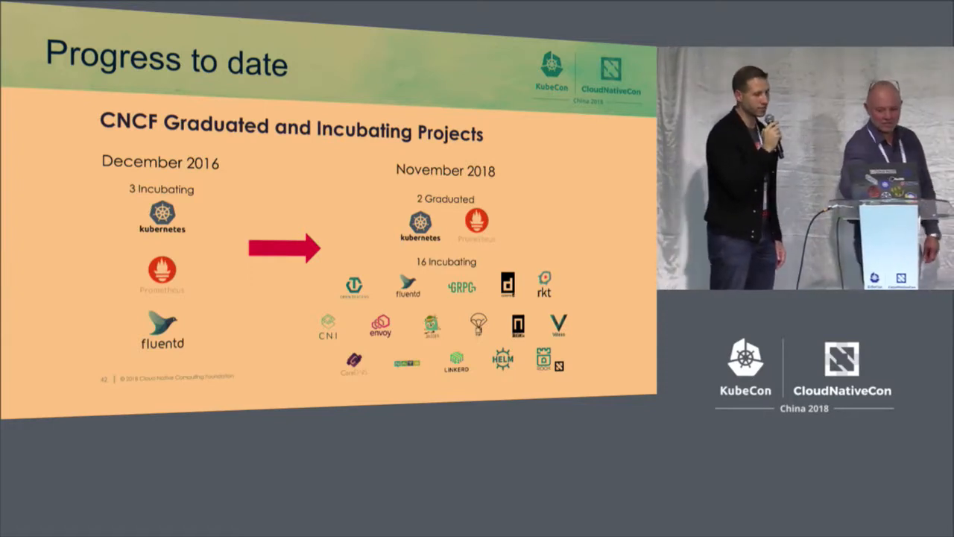
key("Right")
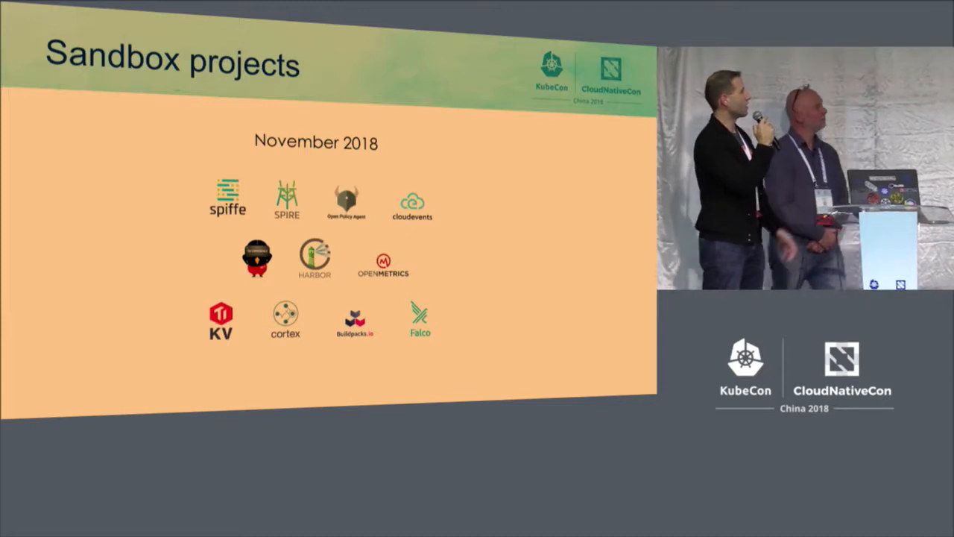